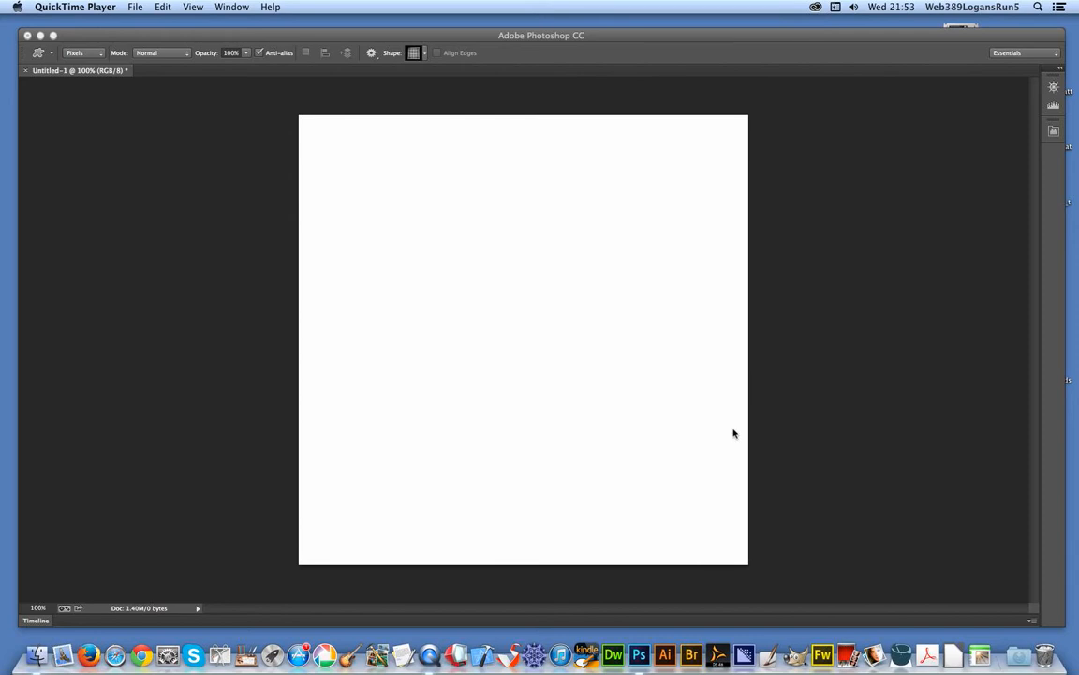
Step: Fill the background with a blue-to-white radial gradient glowing near the lower right
{"action": "left_click", "coordinate": [637, 654]}
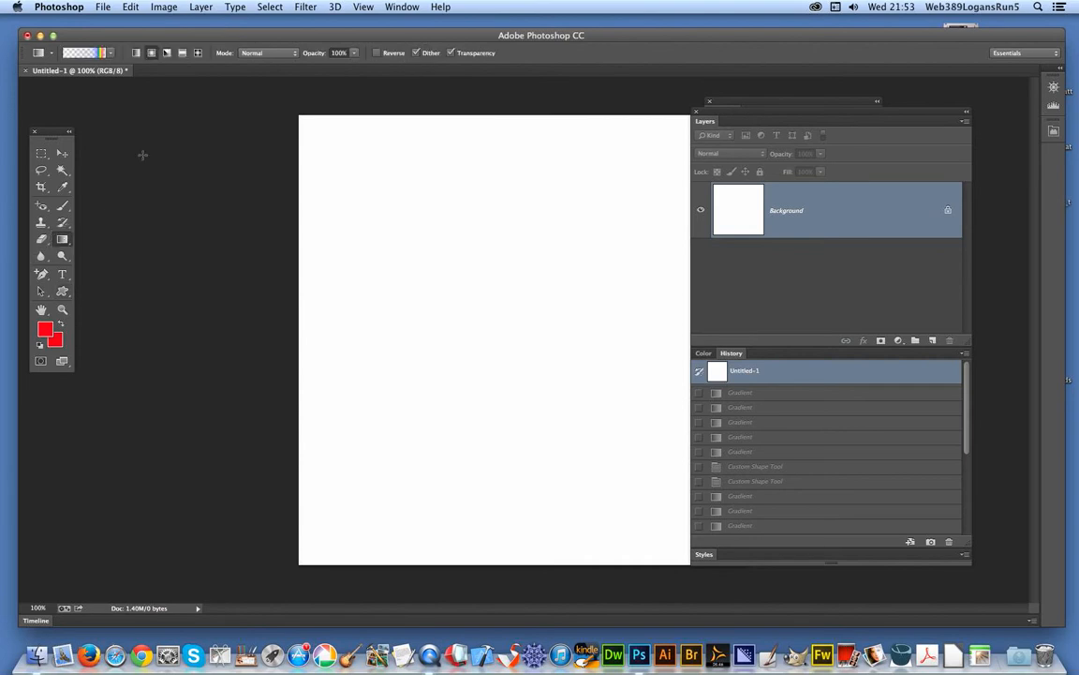
{"action": "left_click", "coordinate": [94, 52]}
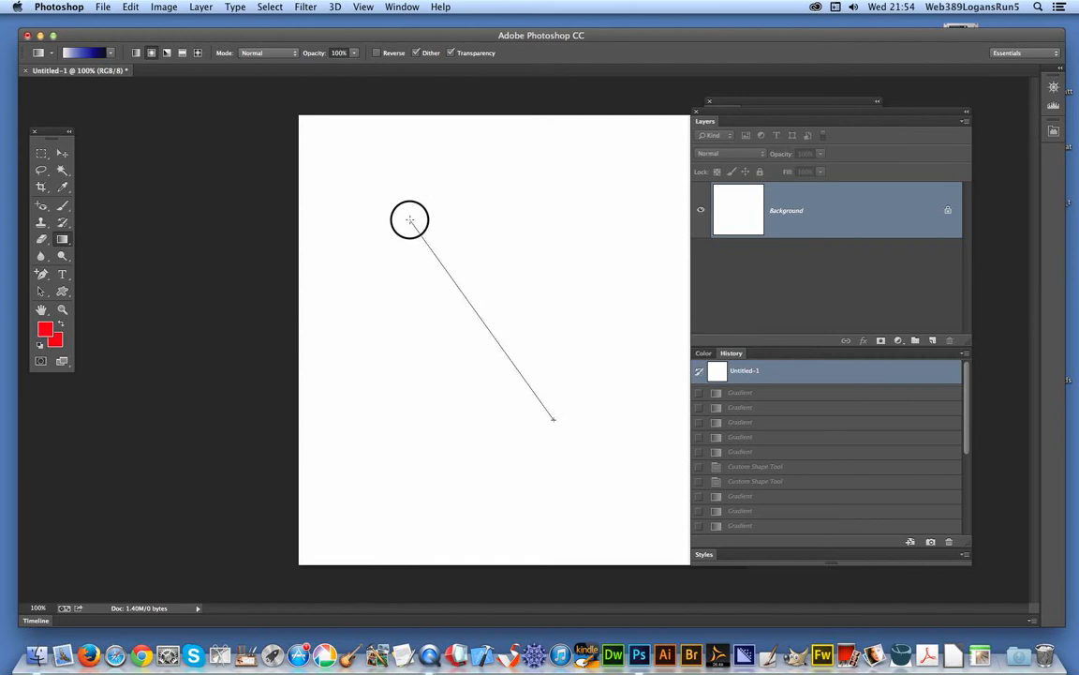
{"action": "left_click_drag", "start_coordinate": [409, 217], "coordinate": [553, 419]}
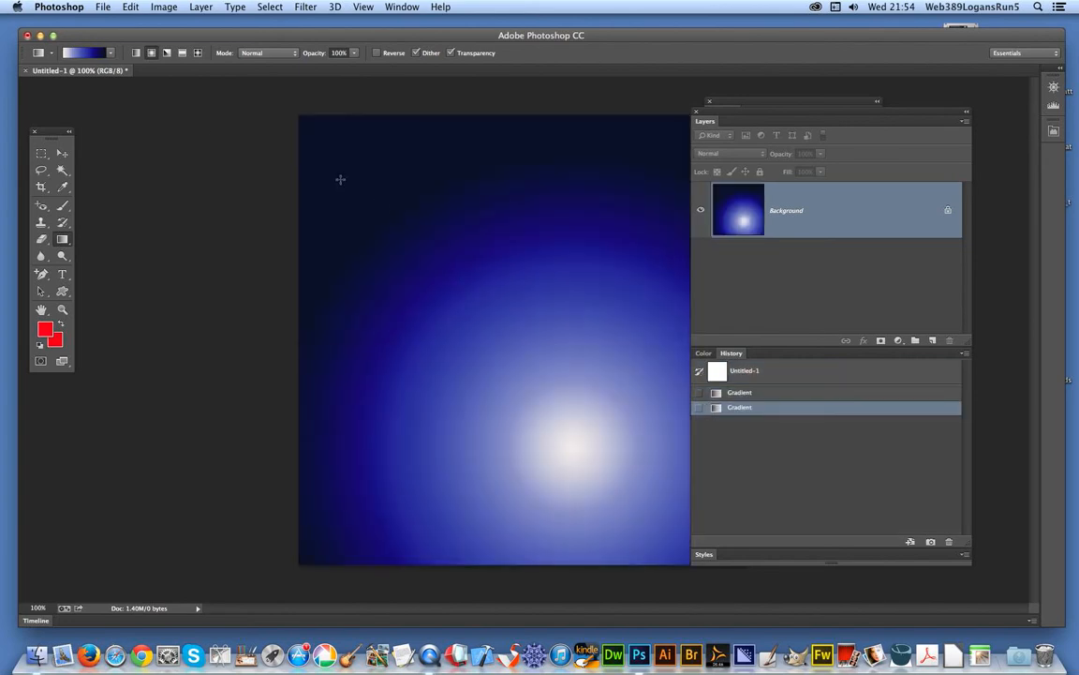
Step: Make the Transparent Rainbow preset the active gradient with Radial style
{"action": "left_click", "coordinate": [113, 53]}
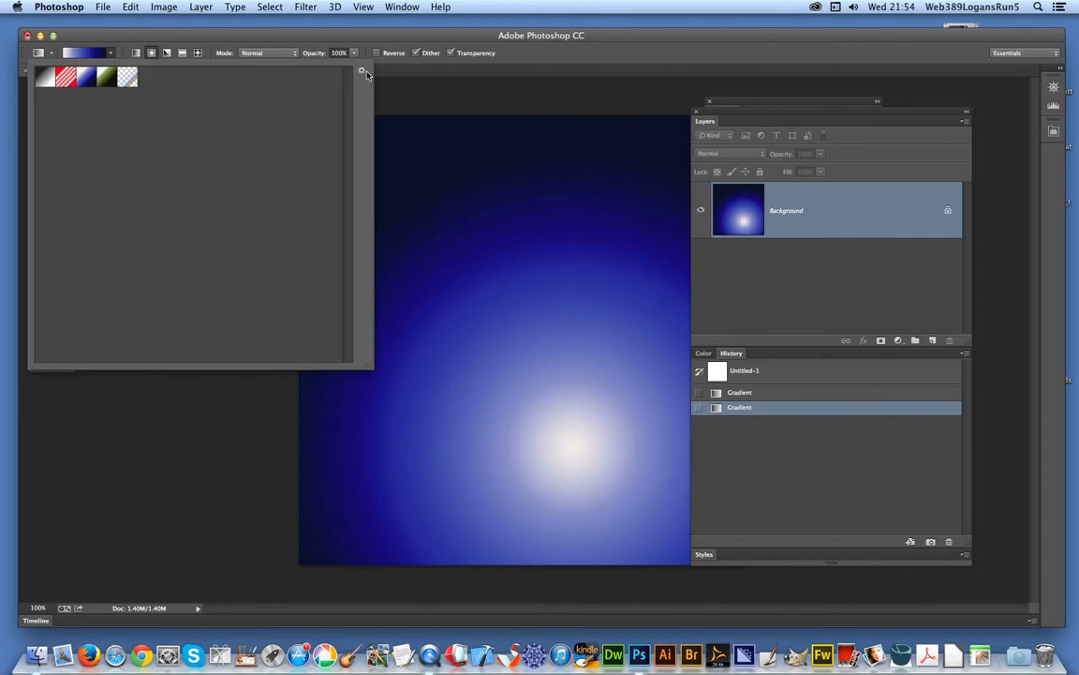
{"action": "left_click", "coordinate": [362, 71]}
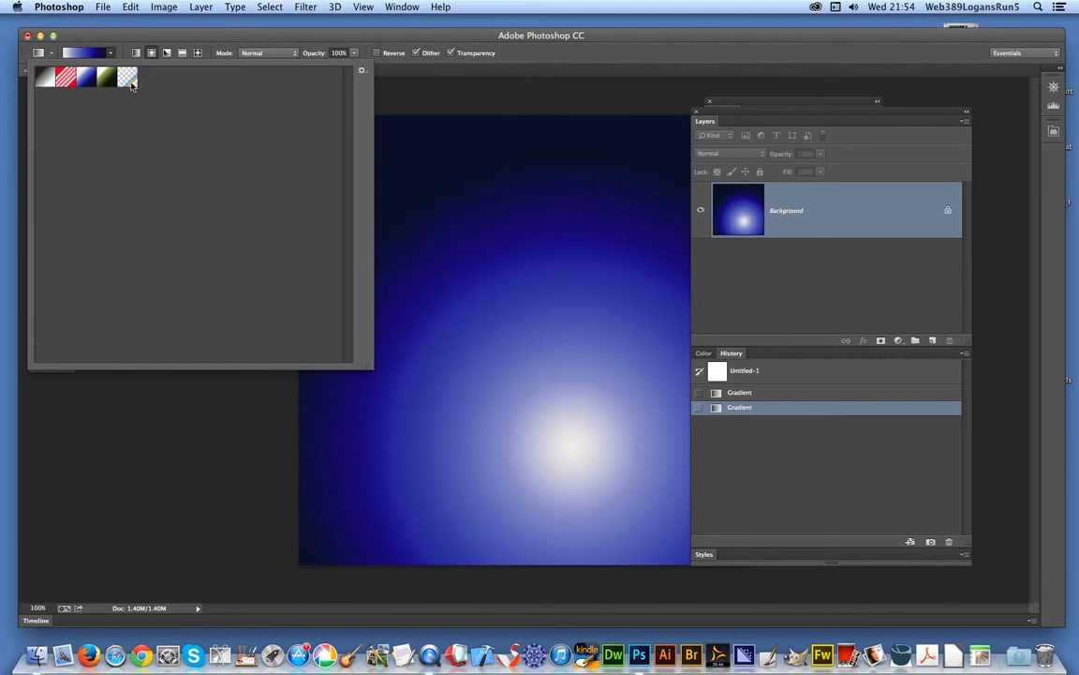
{"action": "left_click", "coordinate": [127, 77]}
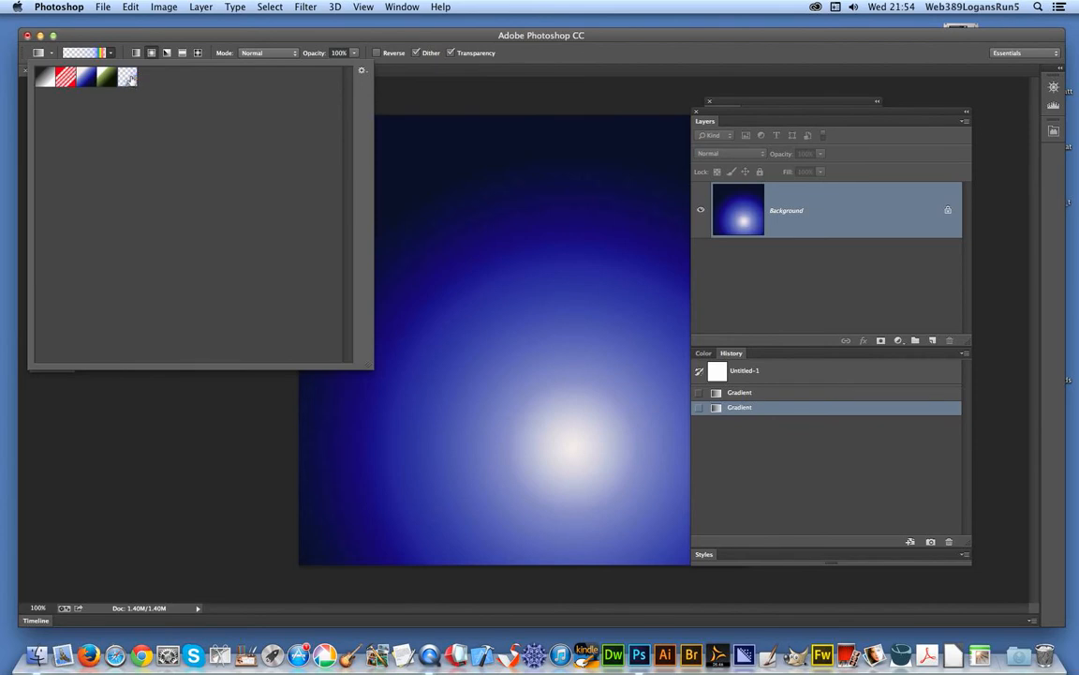
{"action": "left_click", "coordinate": [127, 77]}
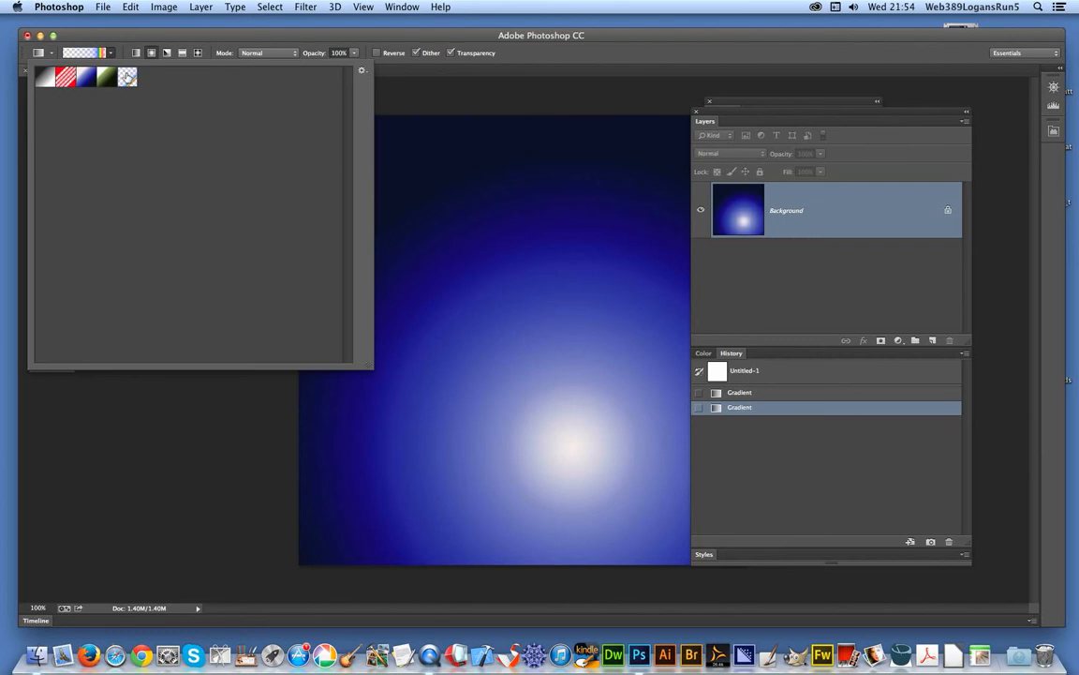
{"action": "mouse_move", "coordinate": [127, 79]}
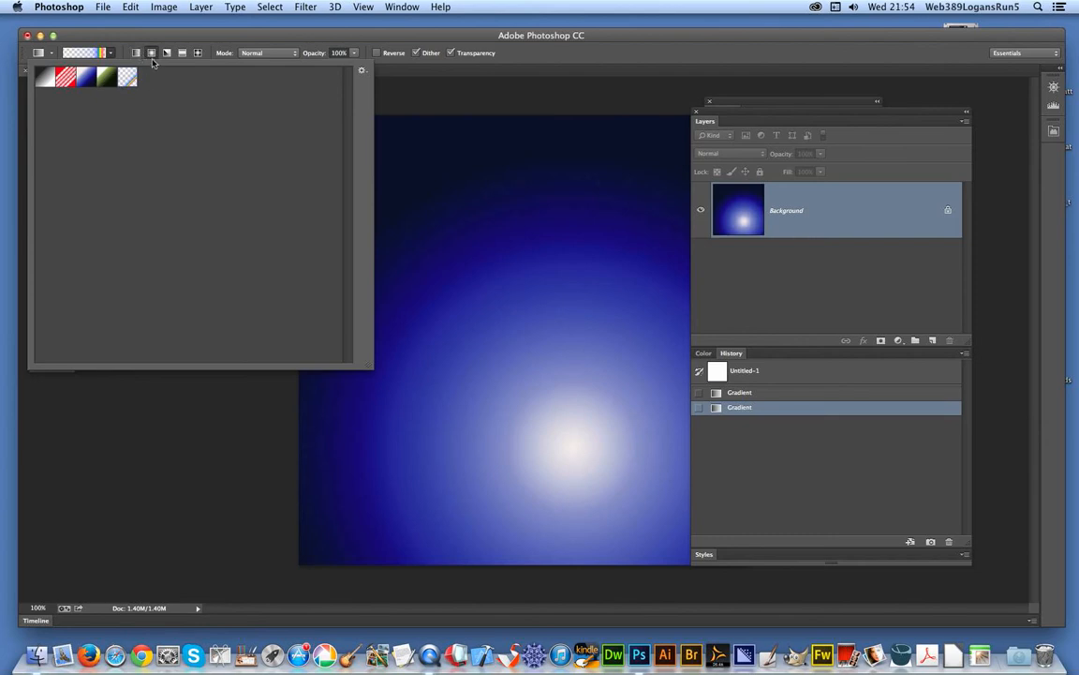
{"action": "left_click", "coordinate": [165, 8]}
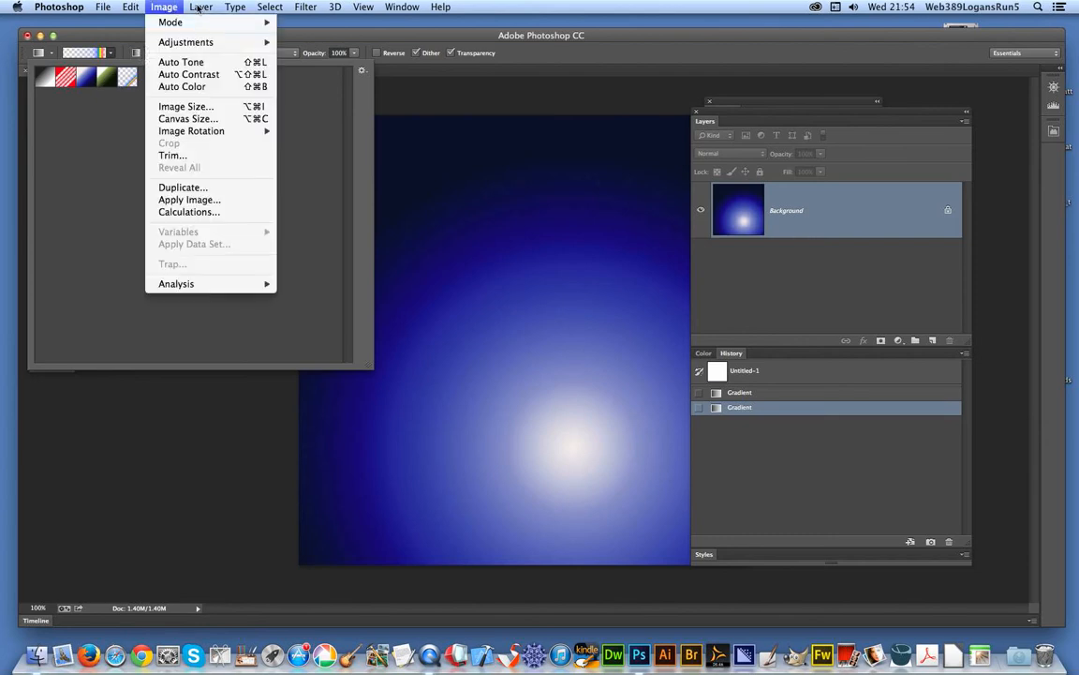
Step: Create a new Layer 1 above the background for the rainbow rings
{"action": "left_click", "coordinate": [201, 8]}
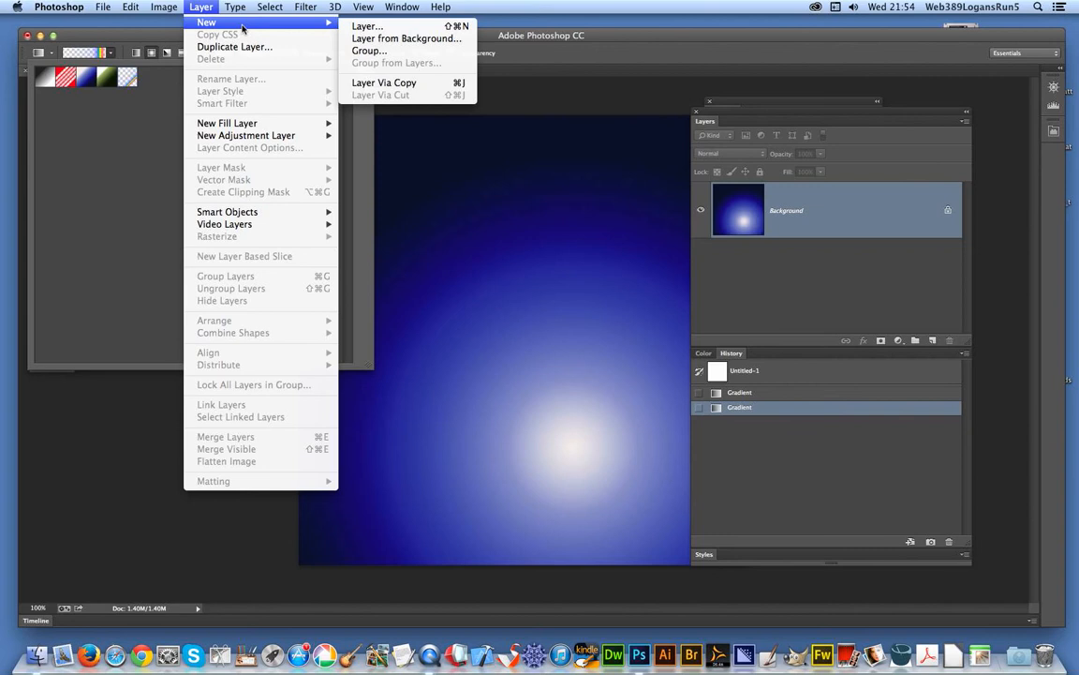
{"action": "left_click", "coordinate": [367, 26]}
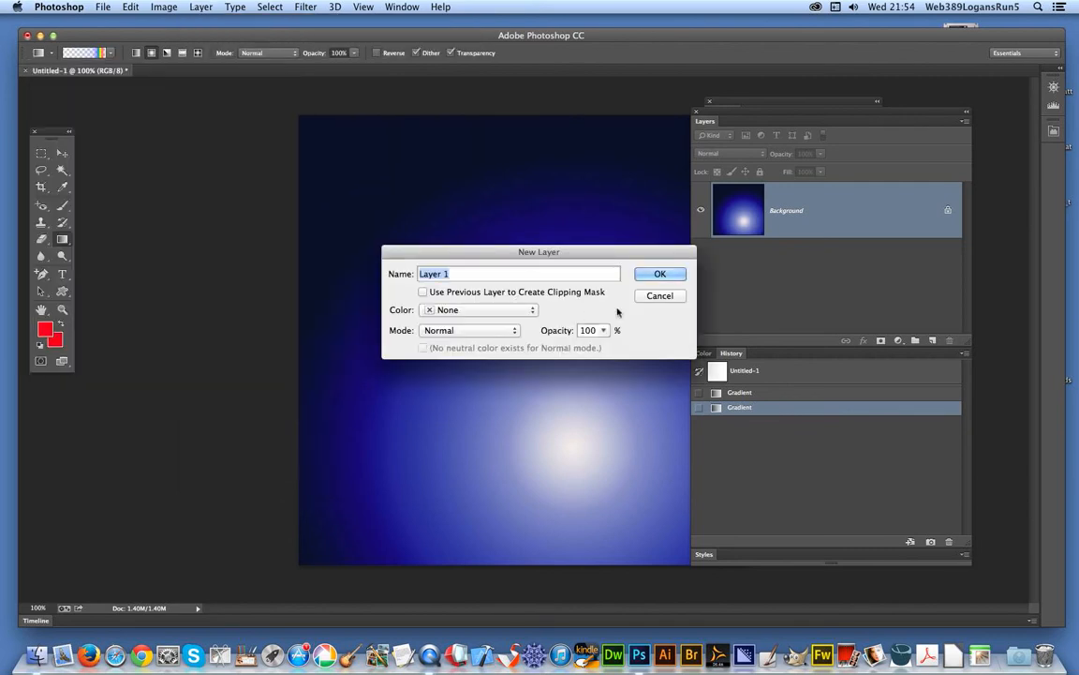
{"action": "left_click", "coordinate": [660, 274]}
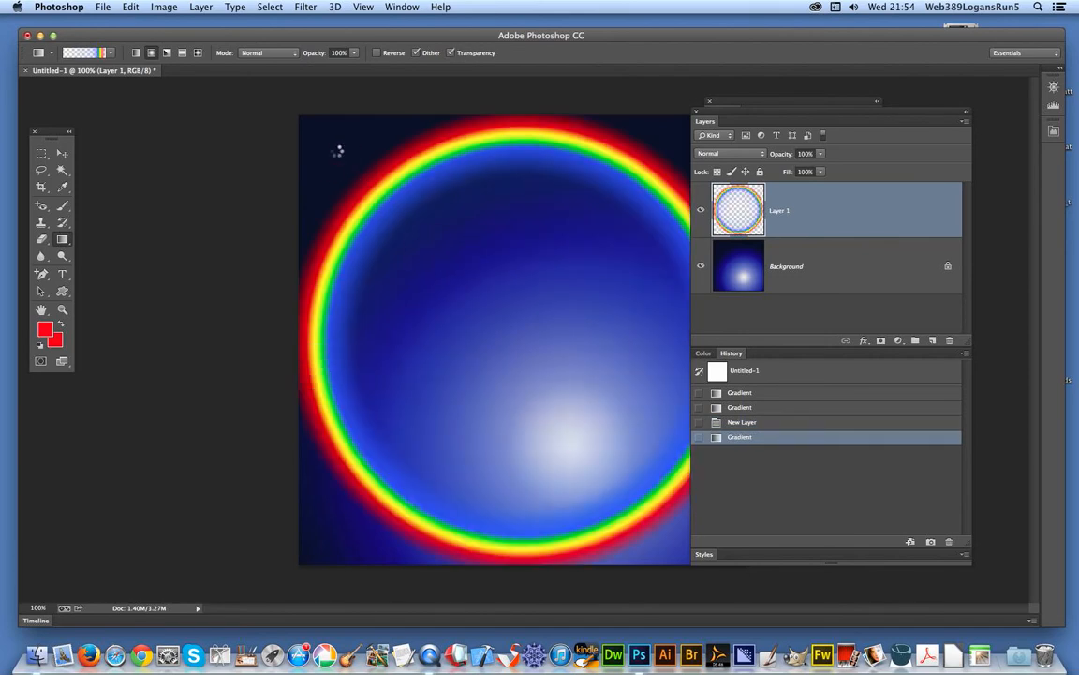
Step: Add another rainbow ring in the upper left, keeping the gradient mode Normal
{"action": "left_click_drag", "start_coordinate": [338, 150], "coordinate": [473, 326]}
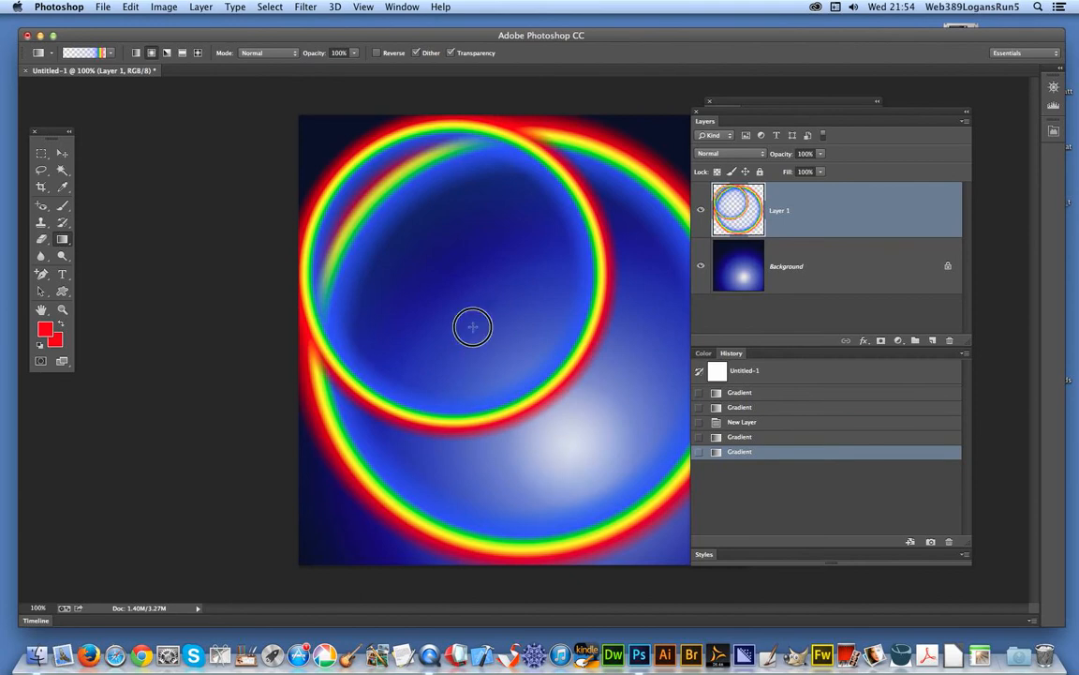
{"action": "left_click", "coordinate": [266, 52]}
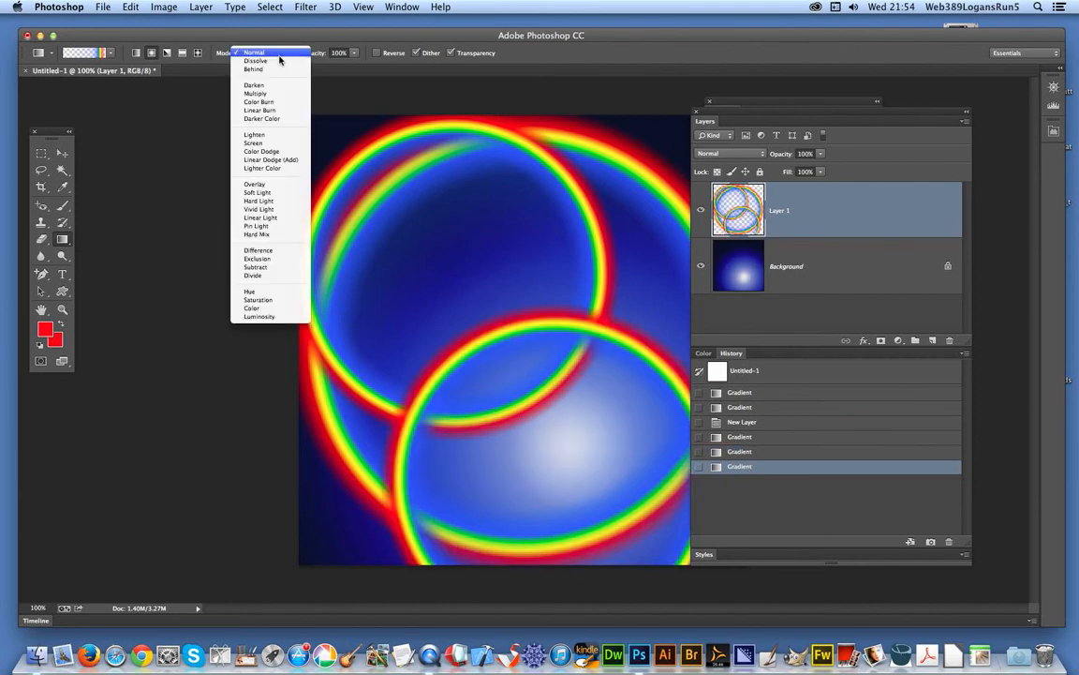
{"action": "left_click", "coordinate": [253, 68]}
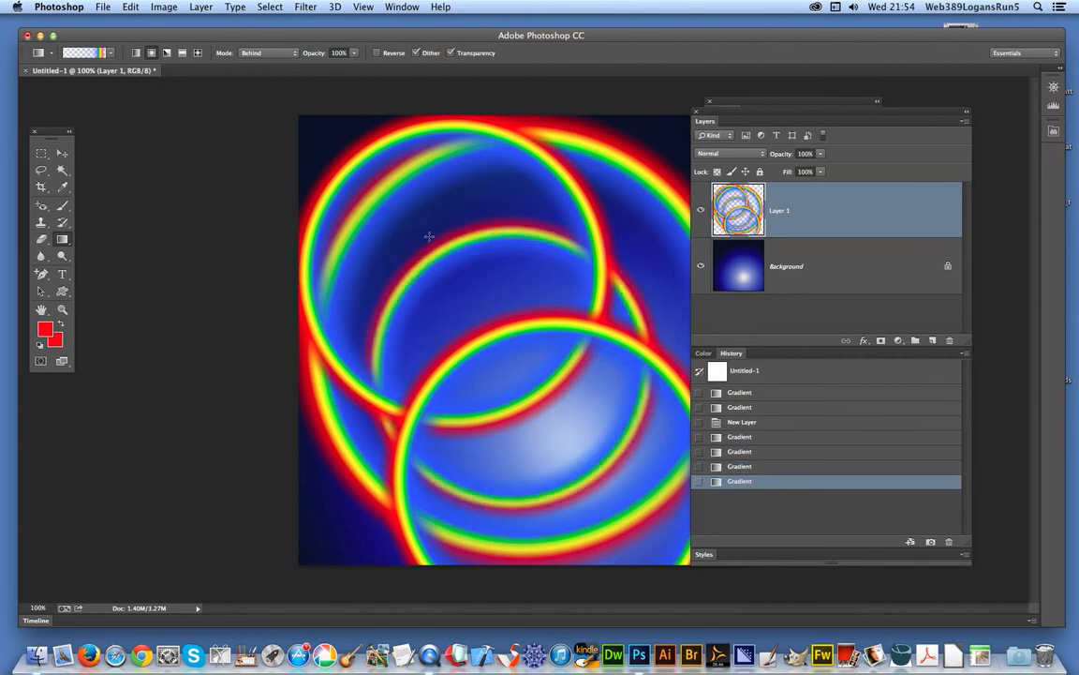
{"action": "mouse_move", "coordinate": [440, 252]}
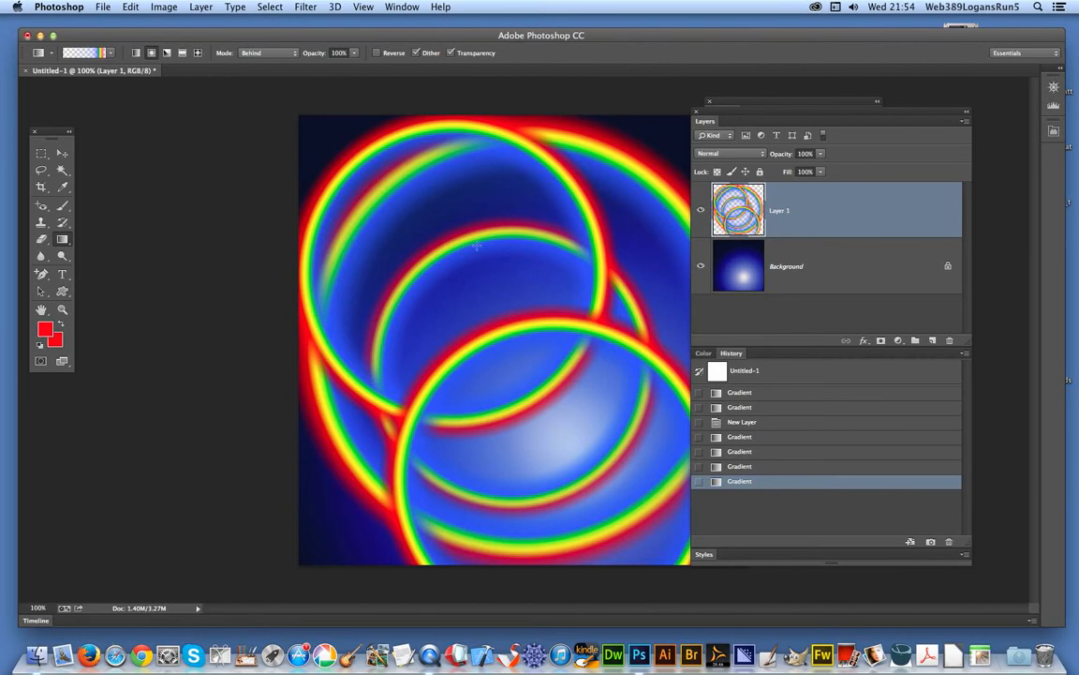
{"action": "mouse_move", "coordinate": [409, 304]}
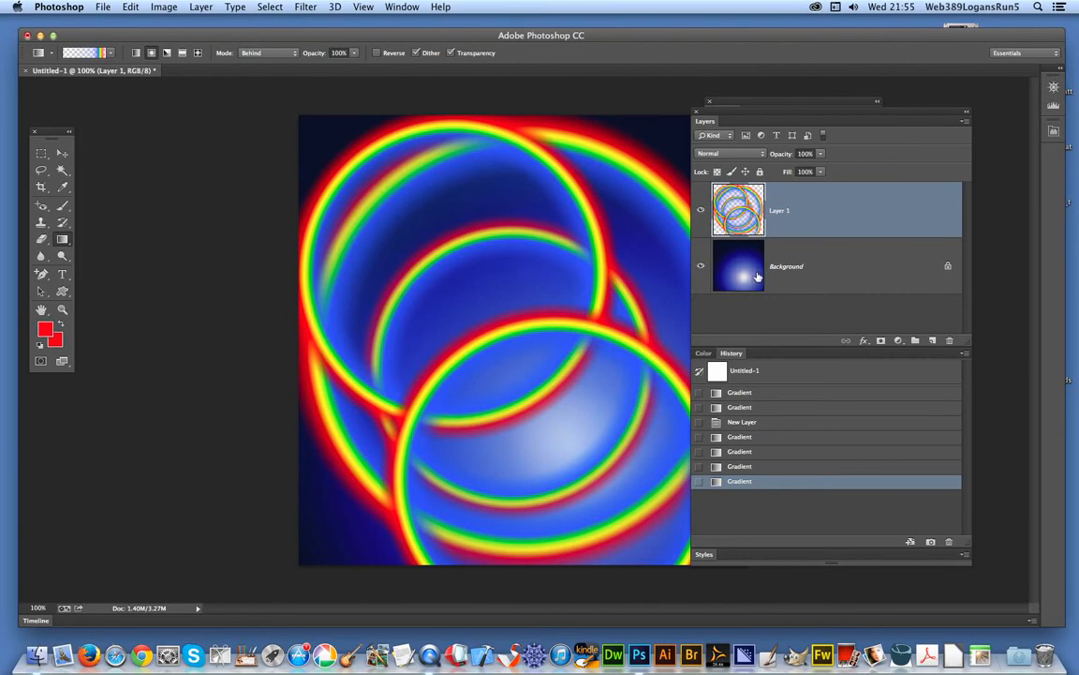
{"action": "mouse_move", "coordinate": [553, 302]}
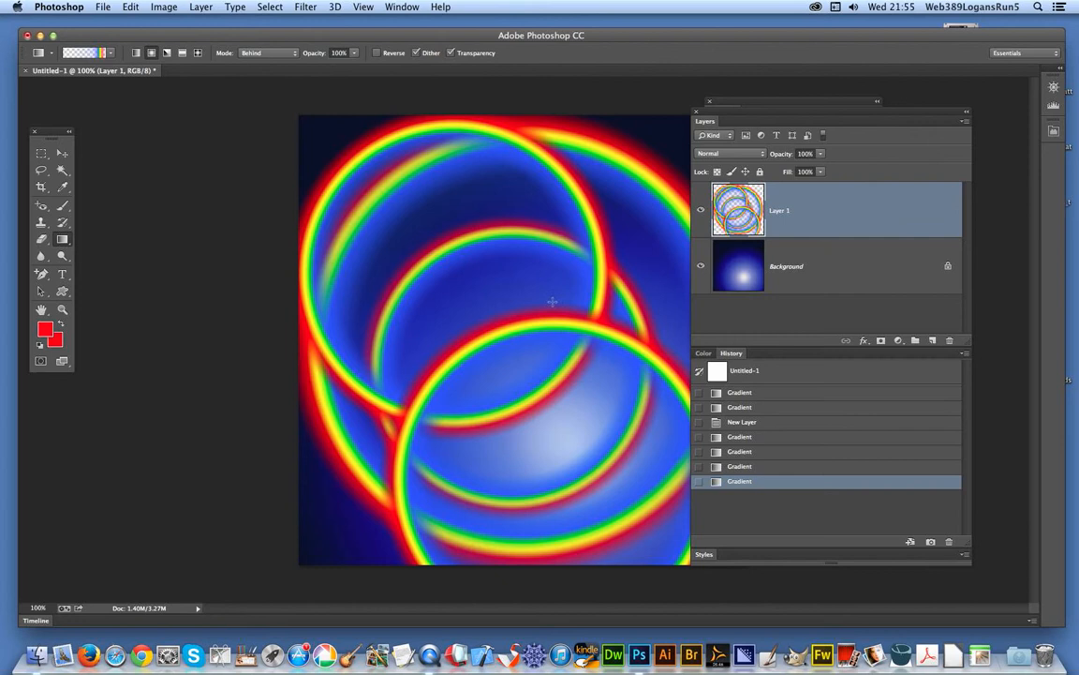
{"action": "mouse_move", "coordinate": [472, 255]}
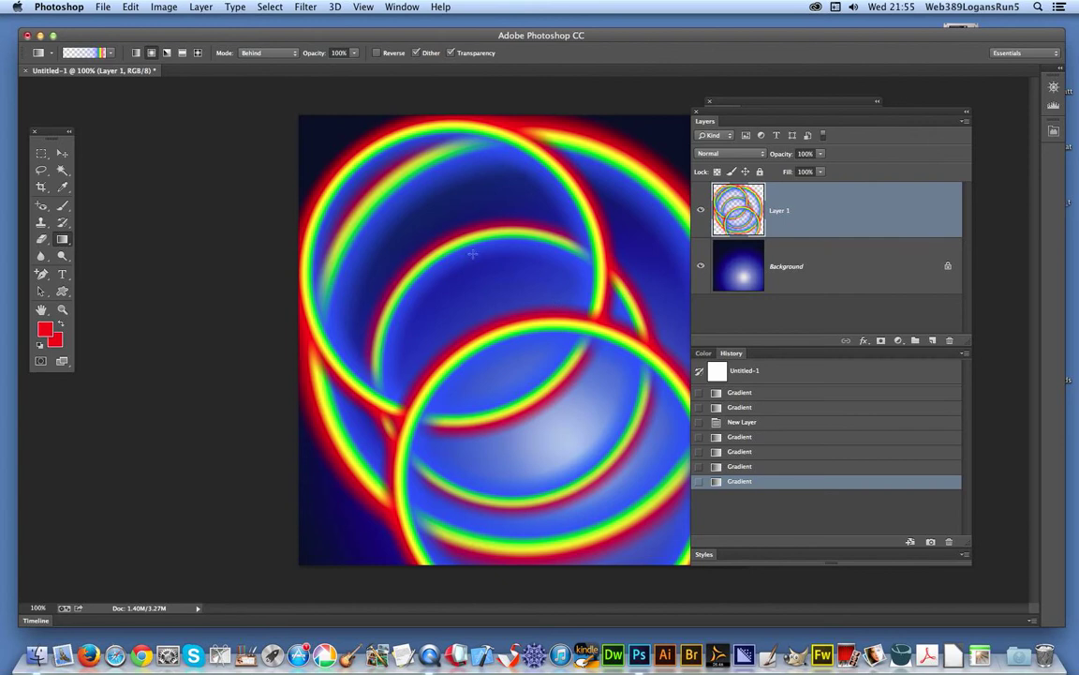
{"action": "mouse_move", "coordinate": [353, 277]}
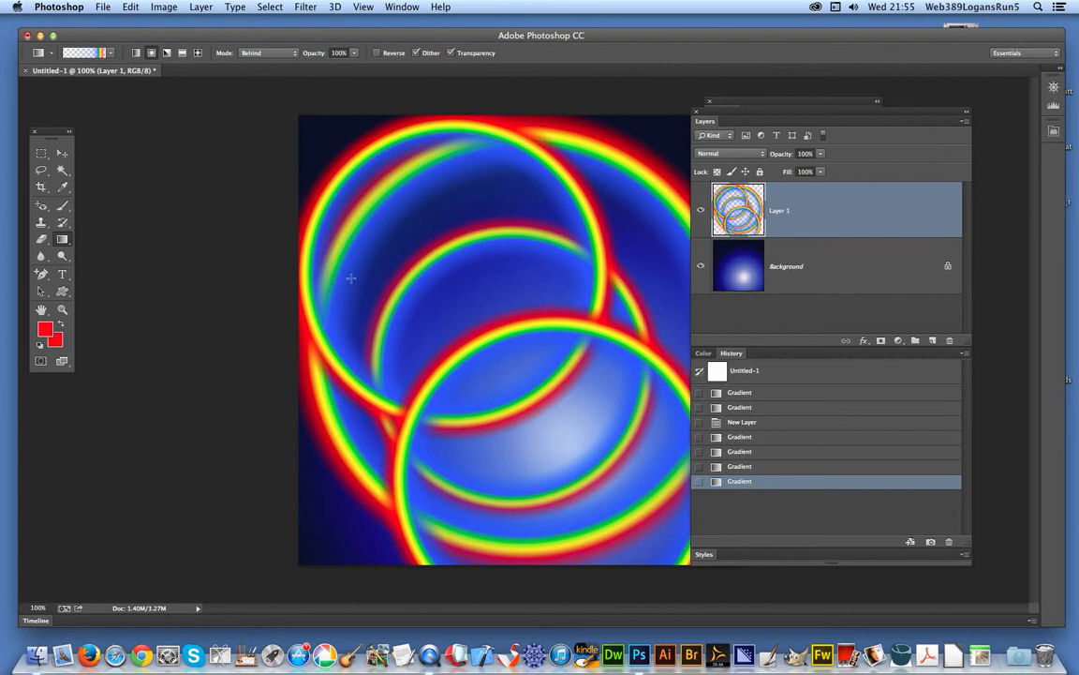
{"action": "mouse_move", "coordinate": [128, 214]}
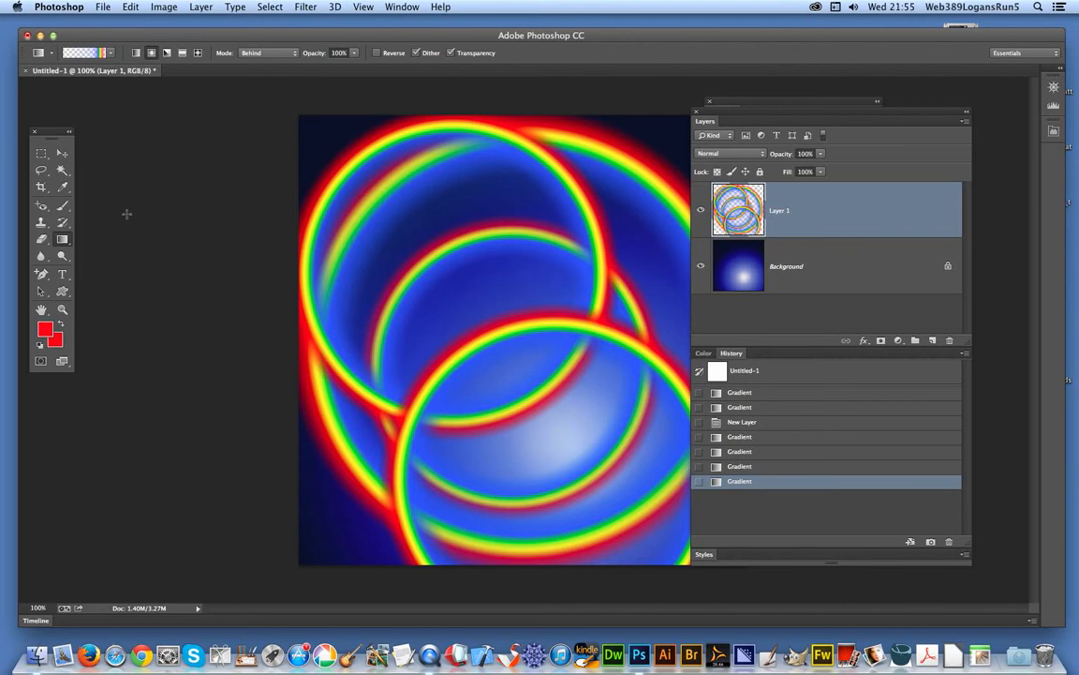
Step: Set the Custom Shape Tool to the Grid shape in Clear mode so it erases pixels
{"action": "left_click", "coordinate": [61, 293]}
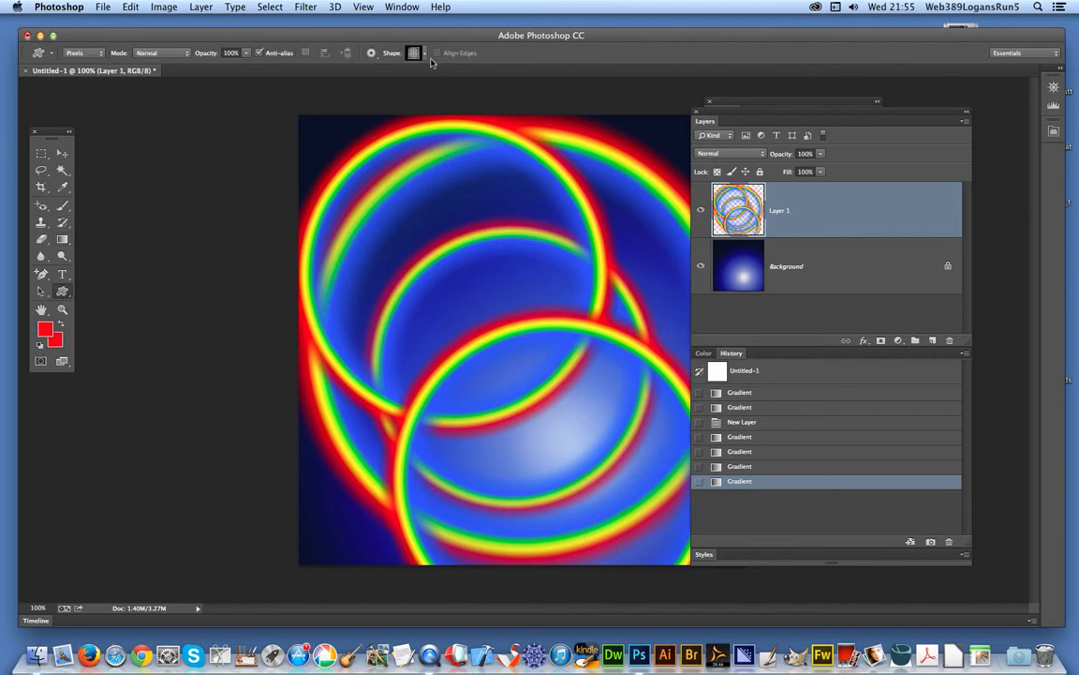
{"action": "left_click", "coordinate": [416, 53]}
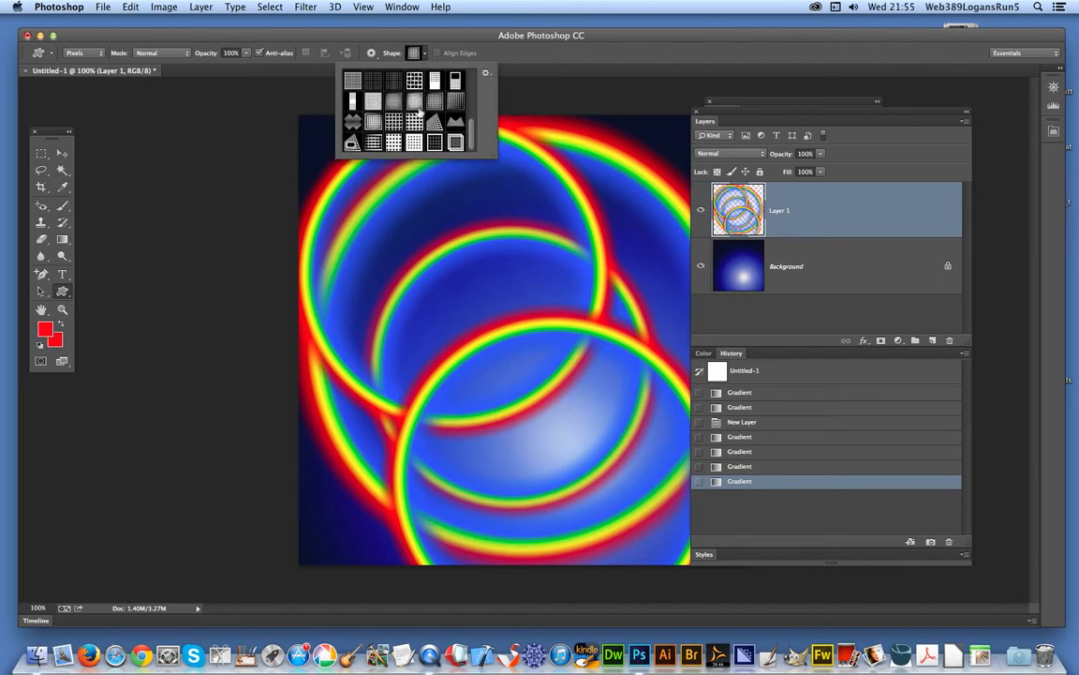
{"action": "mouse_move", "coordinate": [435, 120]}
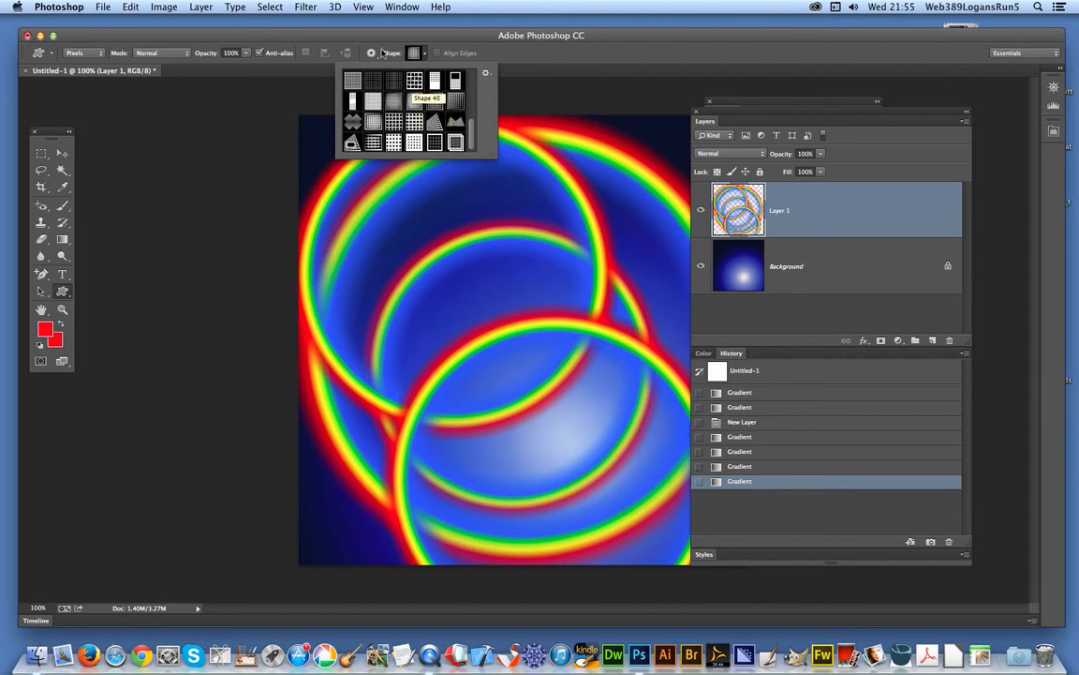
{"action": "left_click", "coordinate": [146, 53]}
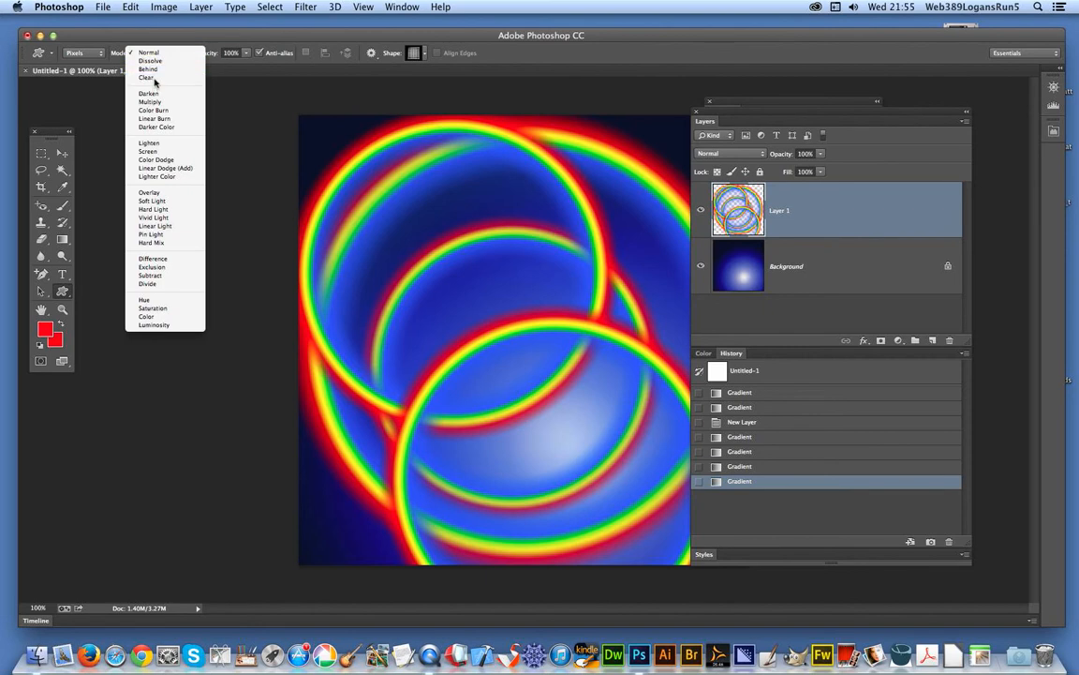
{"action": "left_click", "coordinate": [147, 76]}
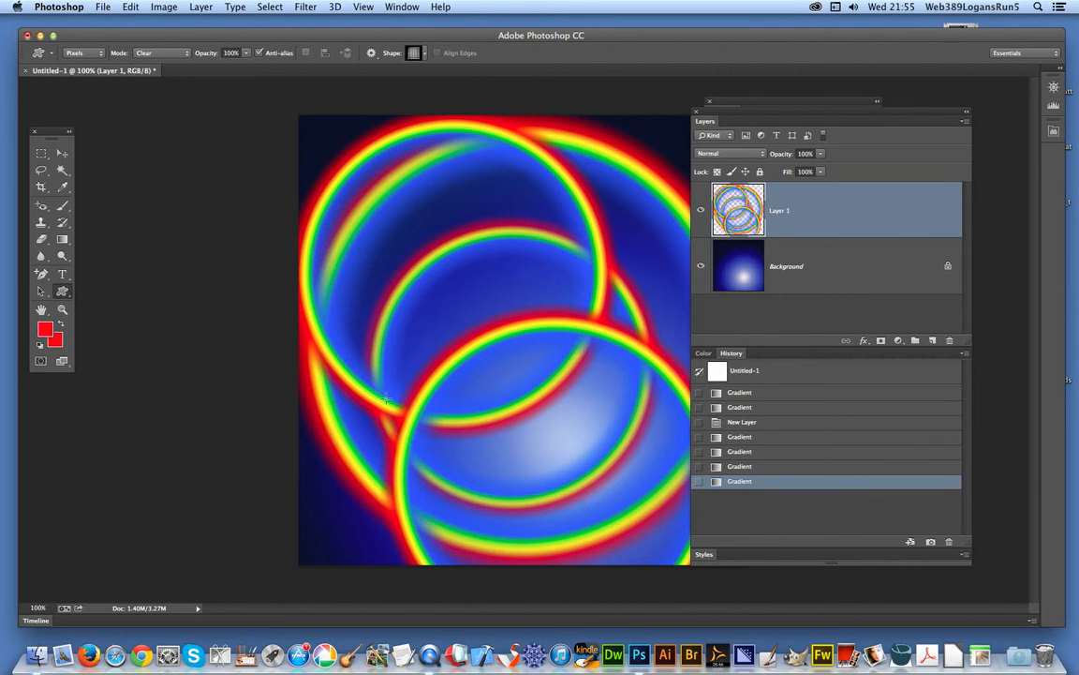
{"action": "mouse_move", "coordinate": [536, 237]}
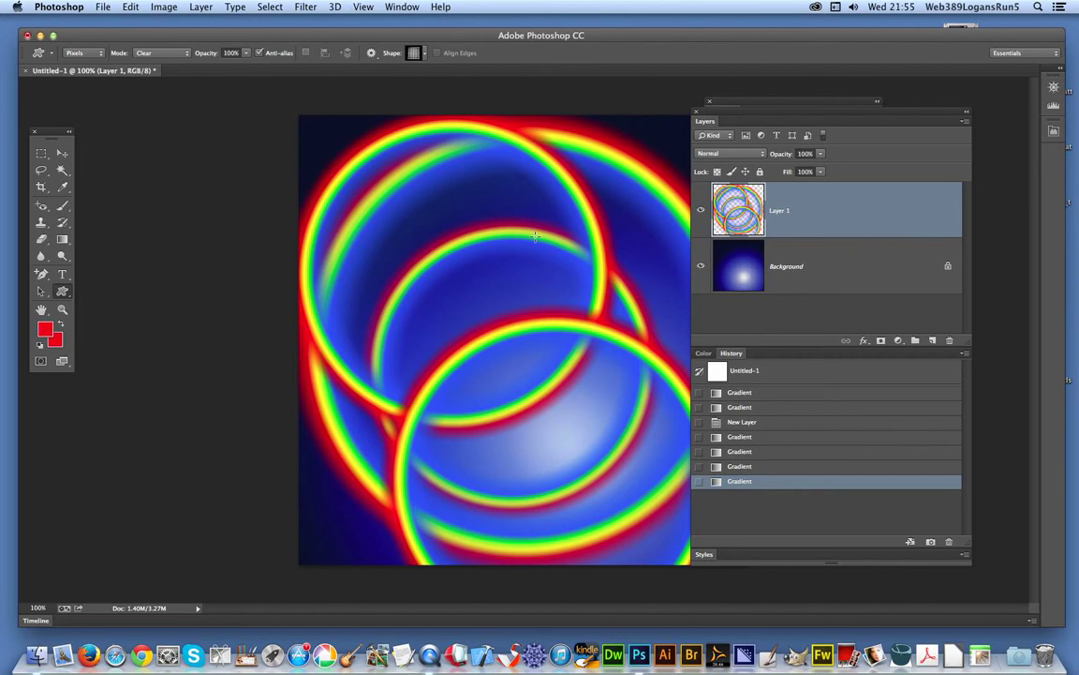
{"action": "mouse_move", "coordinate": [390, 173]}
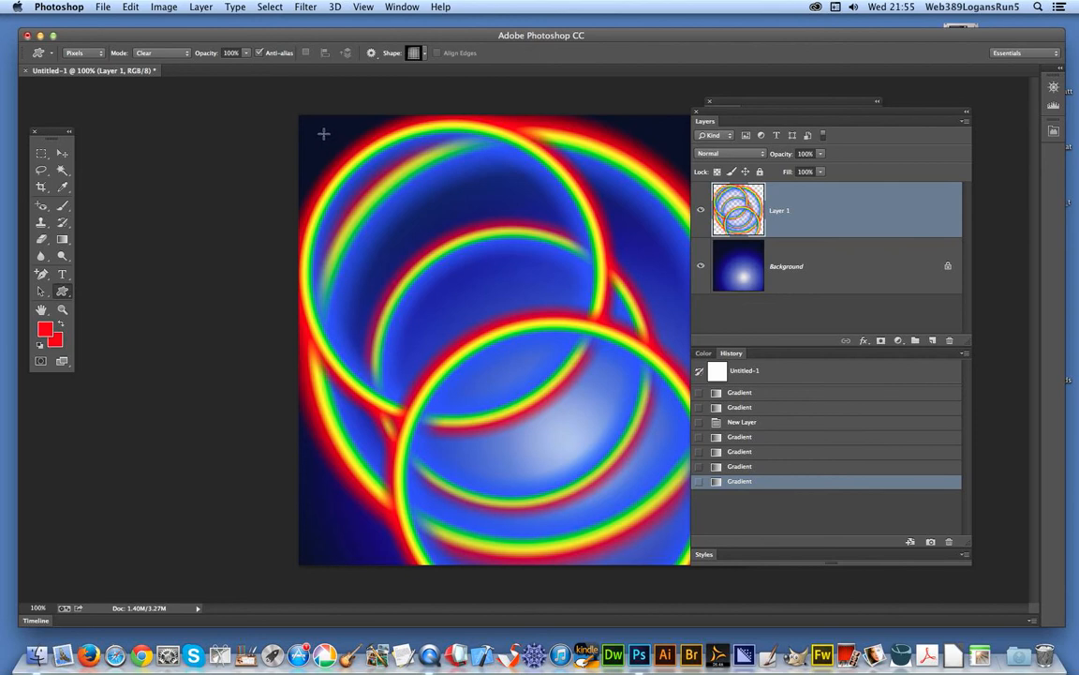
Step: Cut the see-through grid across the whole ring layer, then return to gradients
{"action": "left_click_drag", "start_coordinate": [322, 131], "coordinate": [701, 551]}
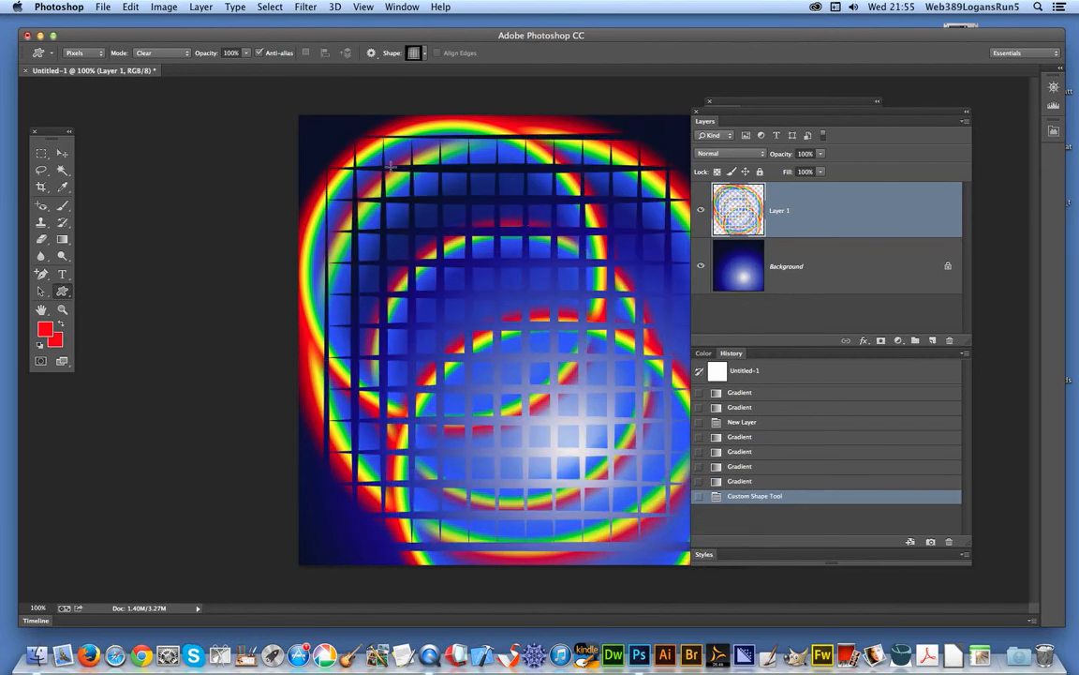
{"action": "mouse_move", "coordinate": [390, 165]}
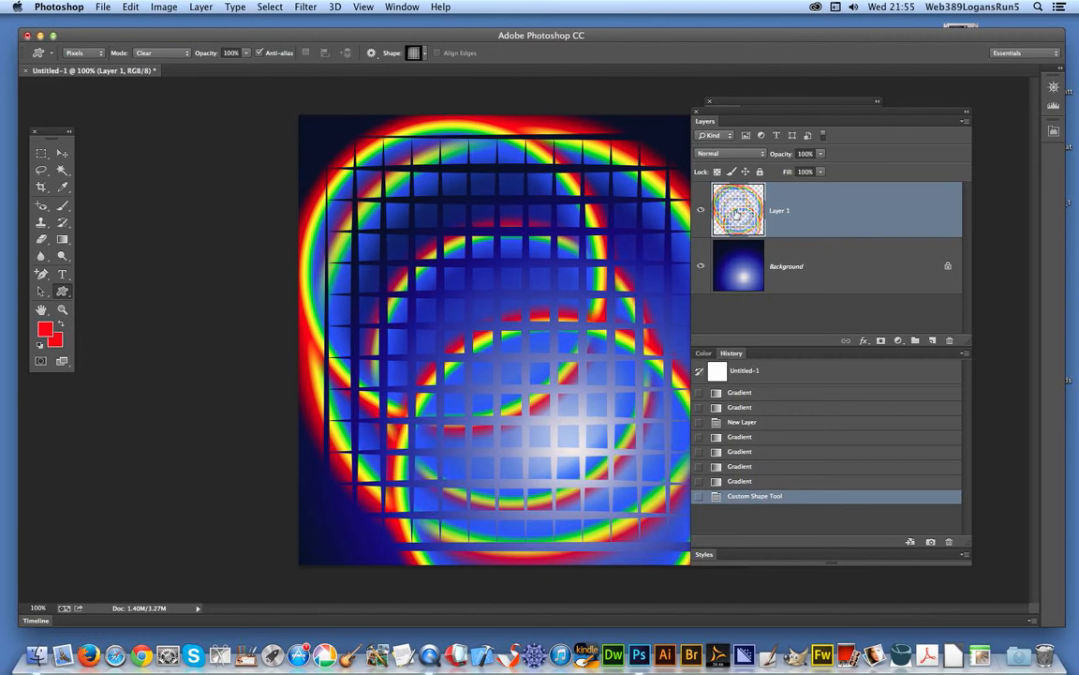
{"action": "mouse_move", "coordinate": [556, 296]}
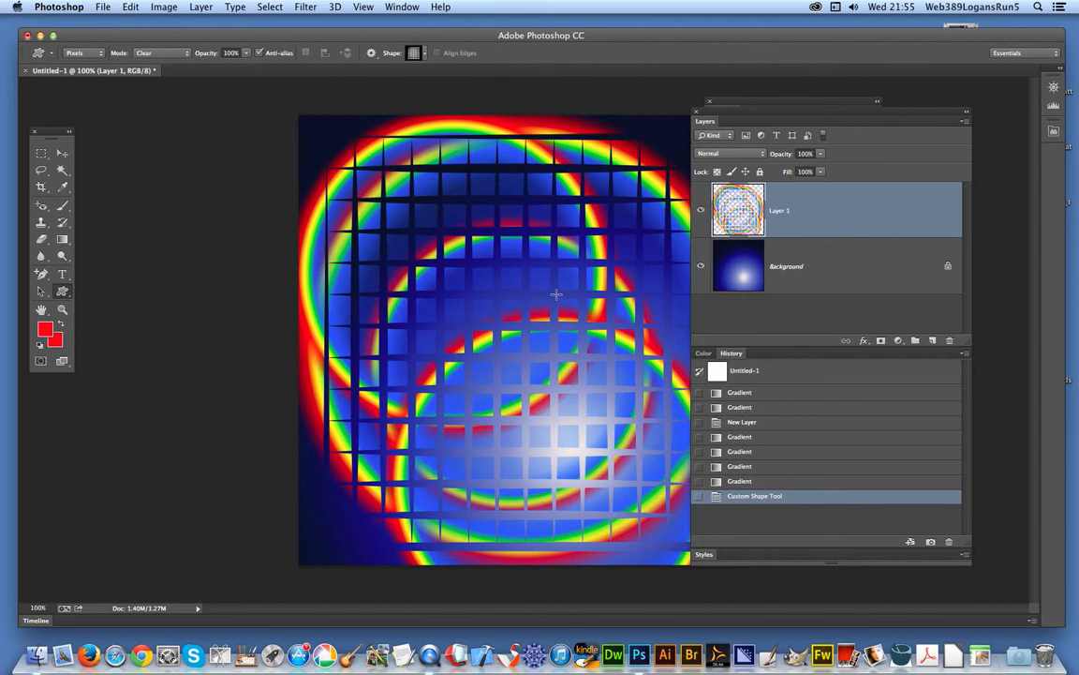
{"action": "mouse_move", "coordinate": [218, 138]}
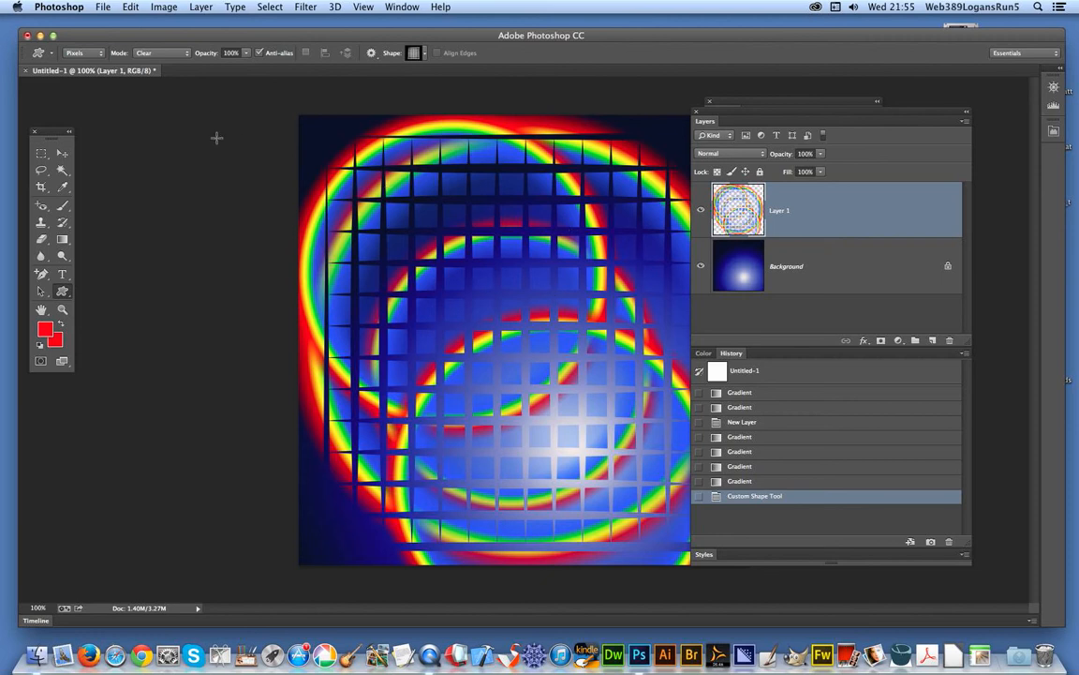
{"action": "left_click", "coordinate": [200, 8]}
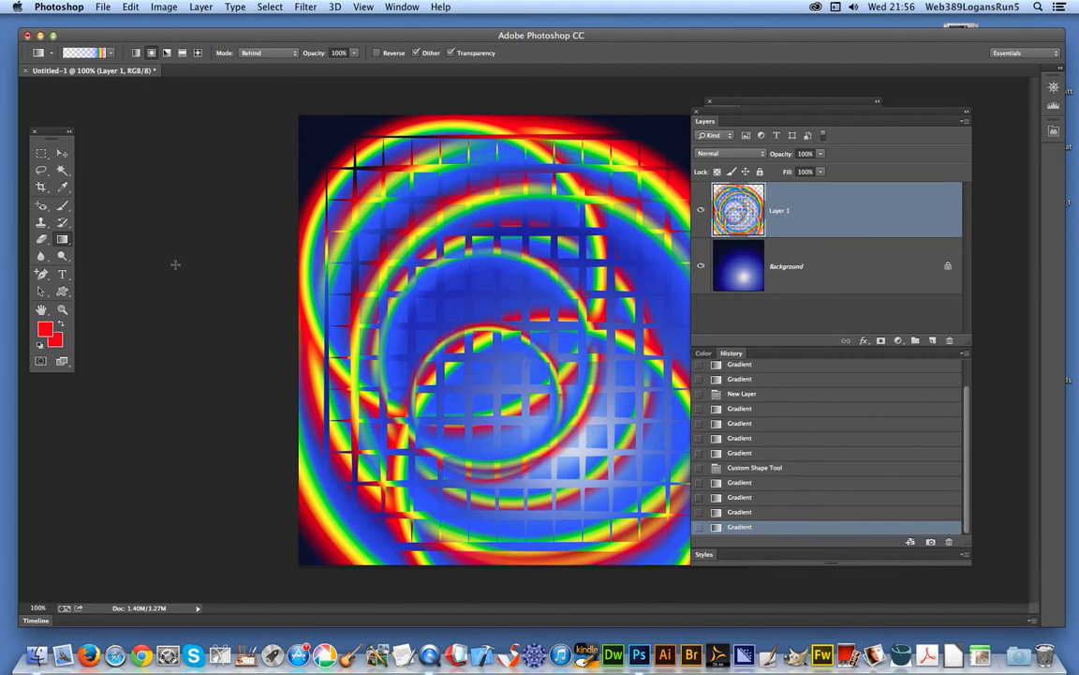
Step: Switch back to the Custom Shape Tool for a second, larger grid cut
{"action": "left_click", "coordinate": [41, 290]}
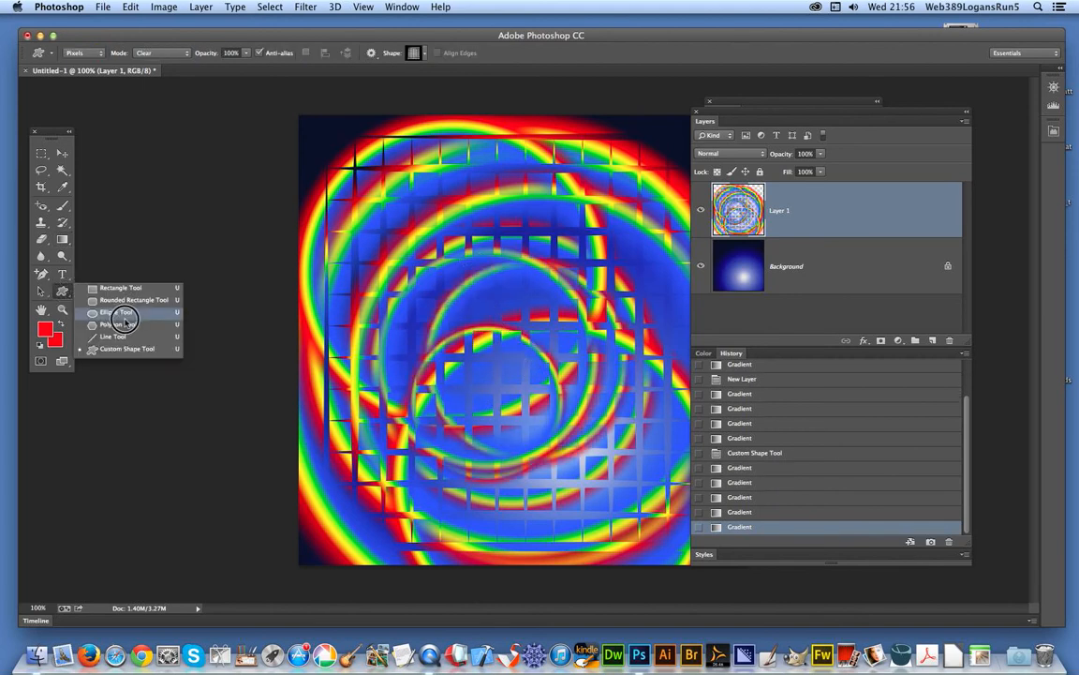
{"action": "left_click", "coordinate": [123, 311]}
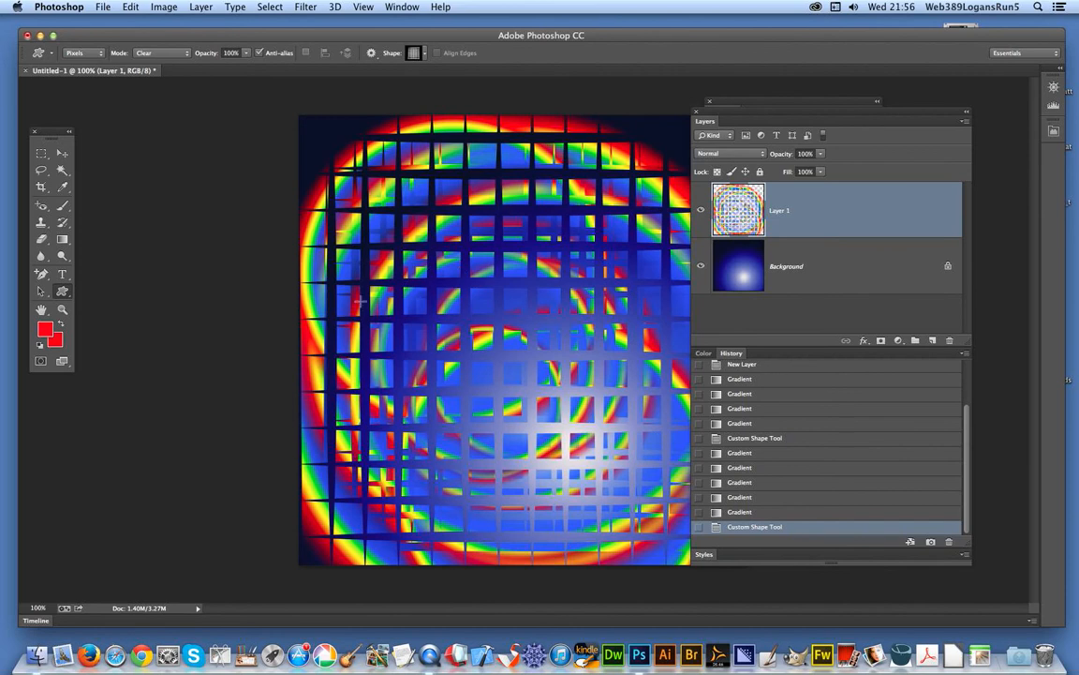
{"action": "mouse_move", "coordinate": [172, 8]}
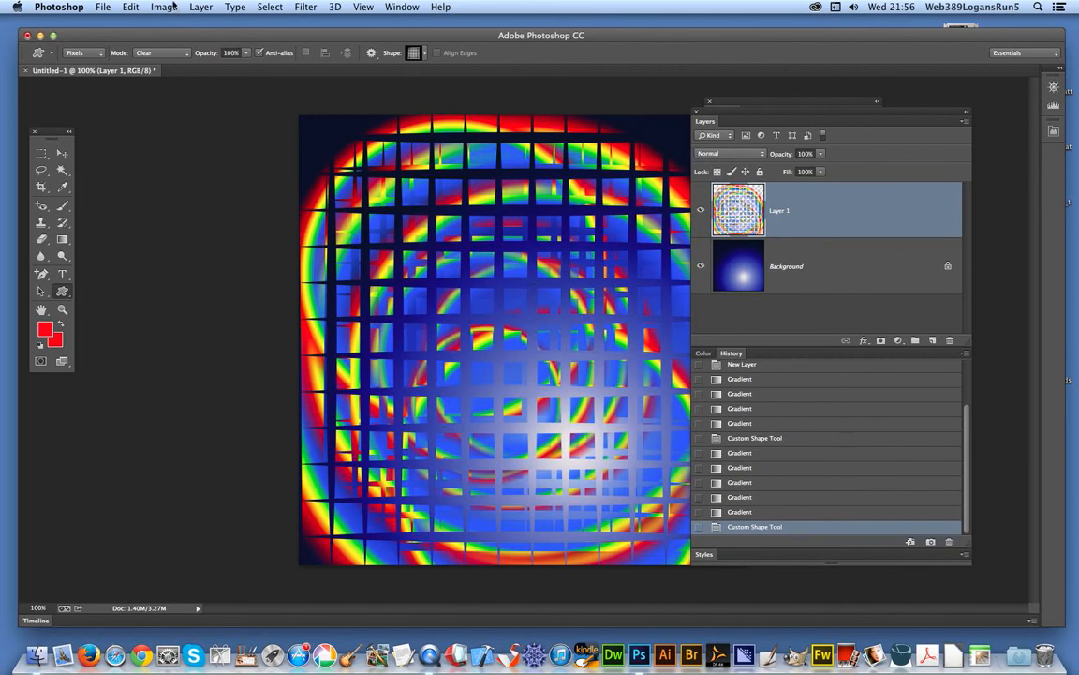
Step: Add a Drop Shadow layer style to Layer 1, offset slightly down and right
{"action": "left_click", "coordinate": [200, 7]}
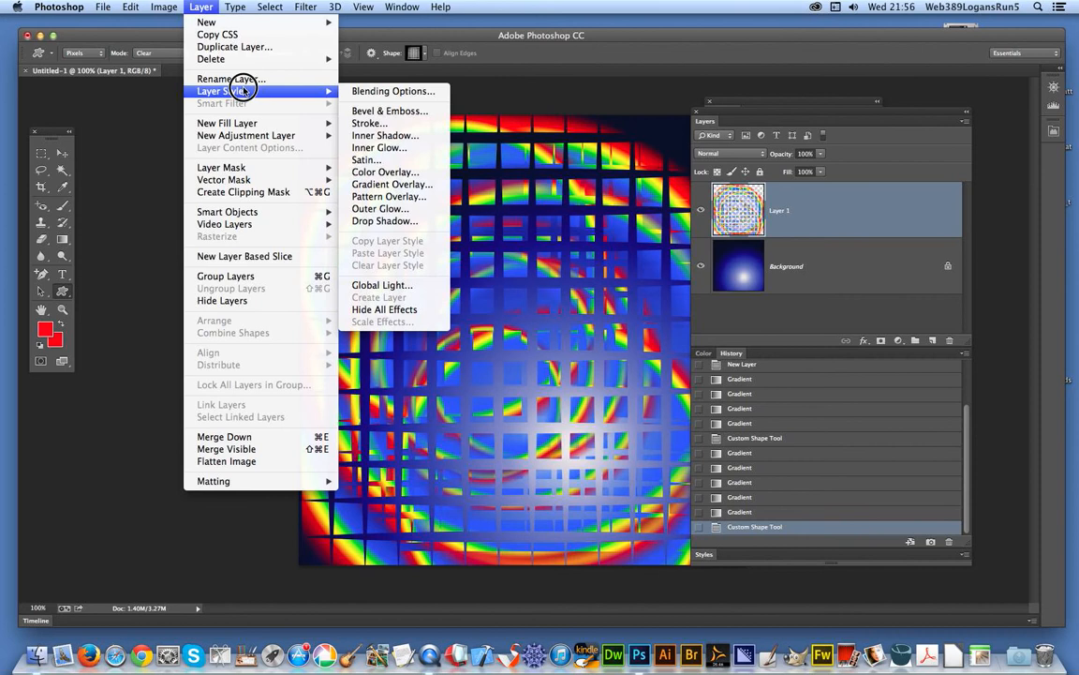
{"action": "mouse_move", "coordinate": [385, 222]}
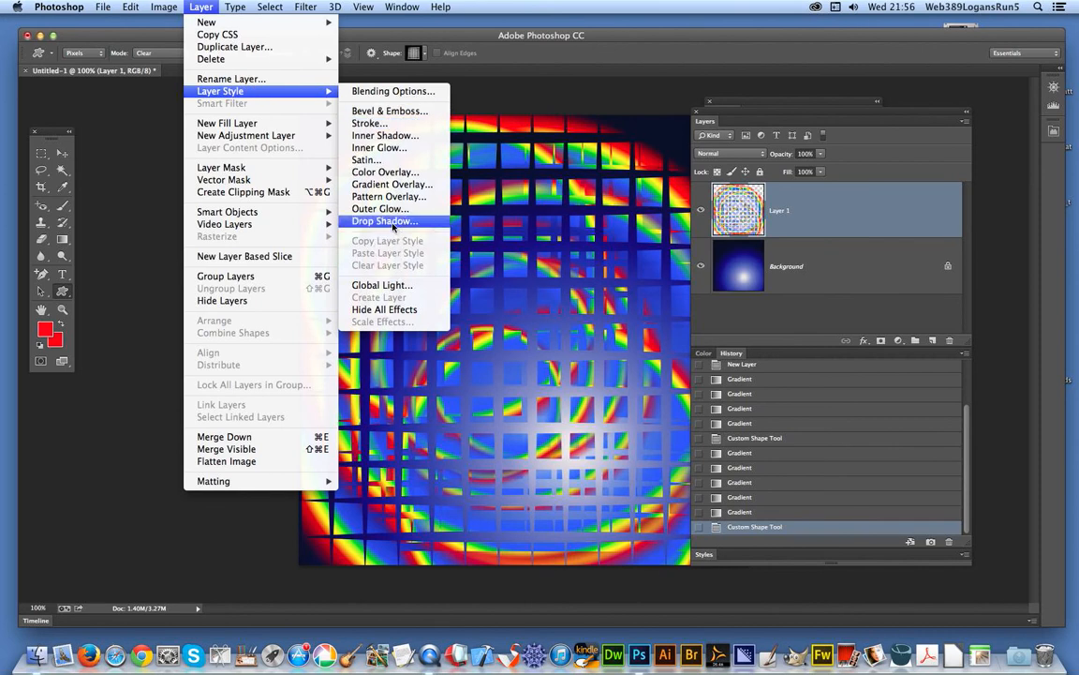
{"action": "left_click", "coordinate": [383, 221]}
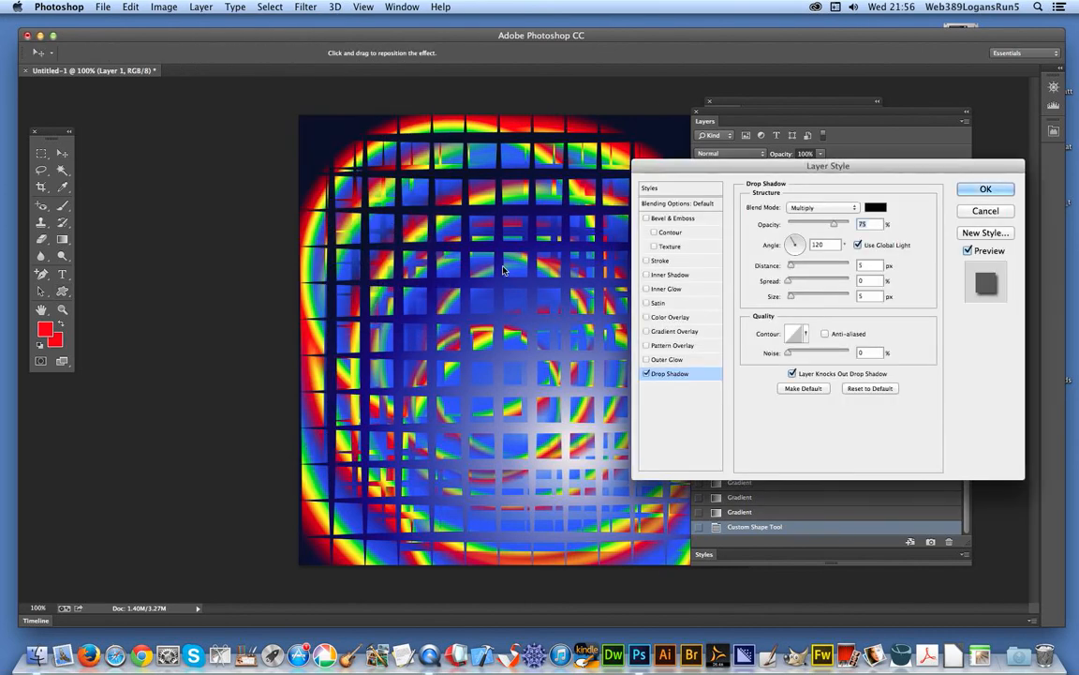
{"action": "left_click_drag", "start_coordinate": [502, 270], "coordinate": [465, 260]}
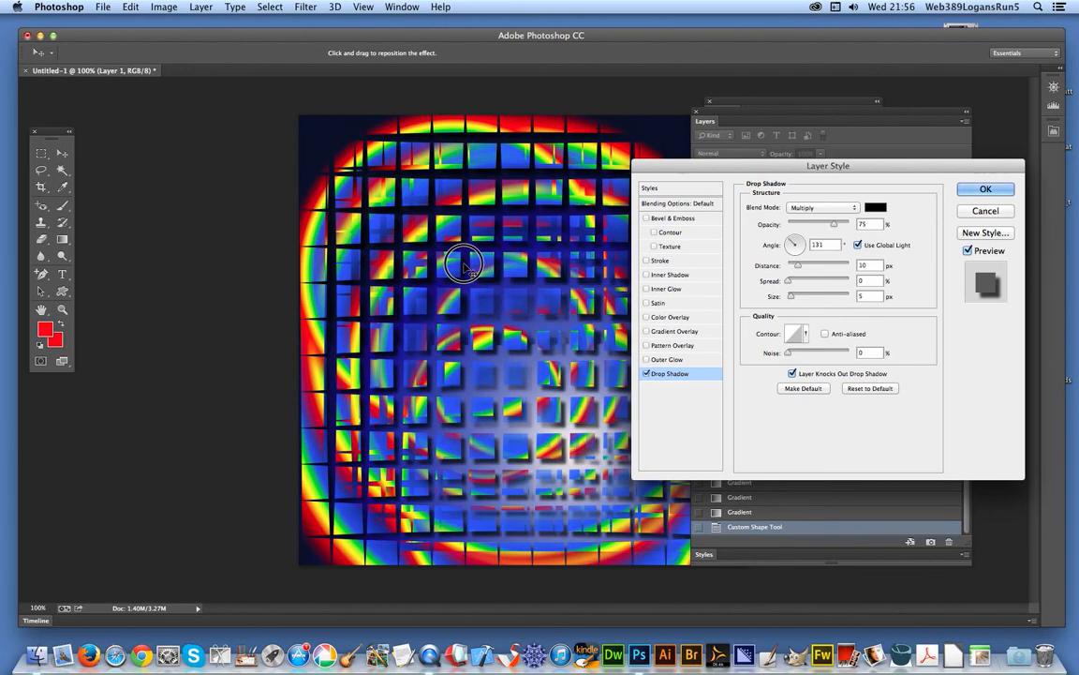
{"action": "left_click", "coordinate": [986, 187]}
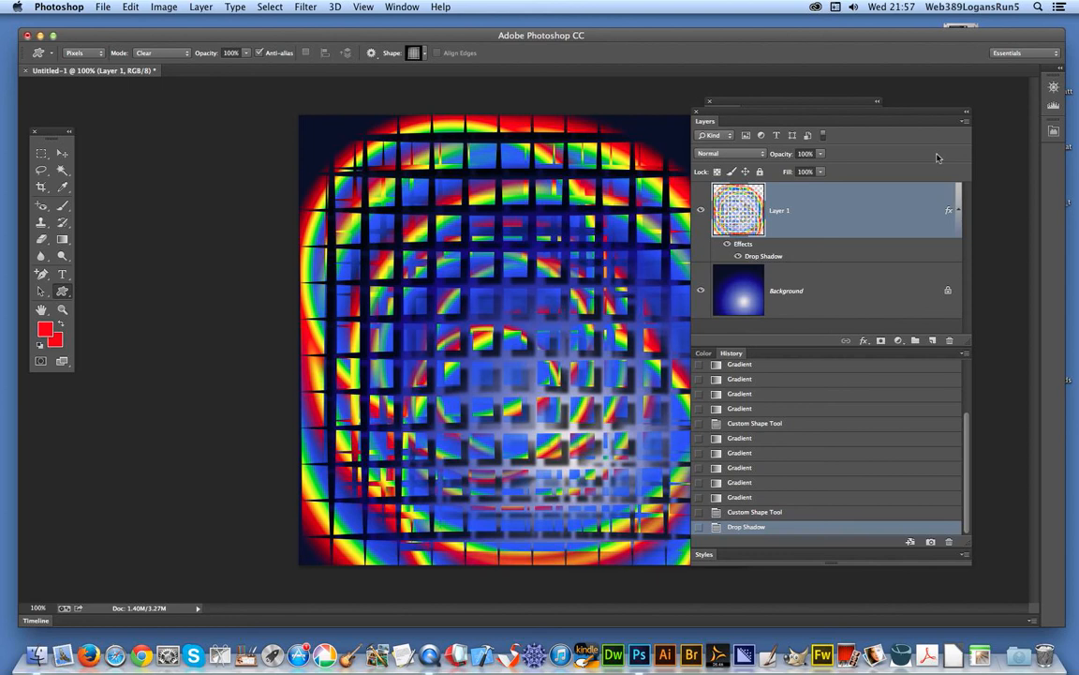
{"action": "mouse_move", "coordinate": [933, 409]}
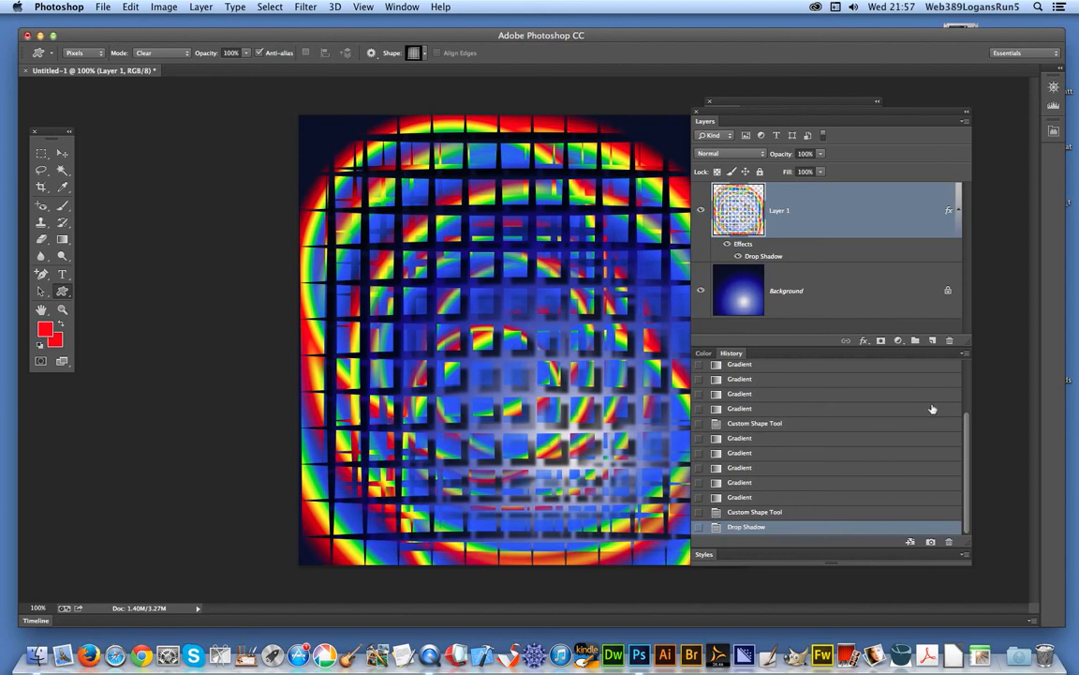